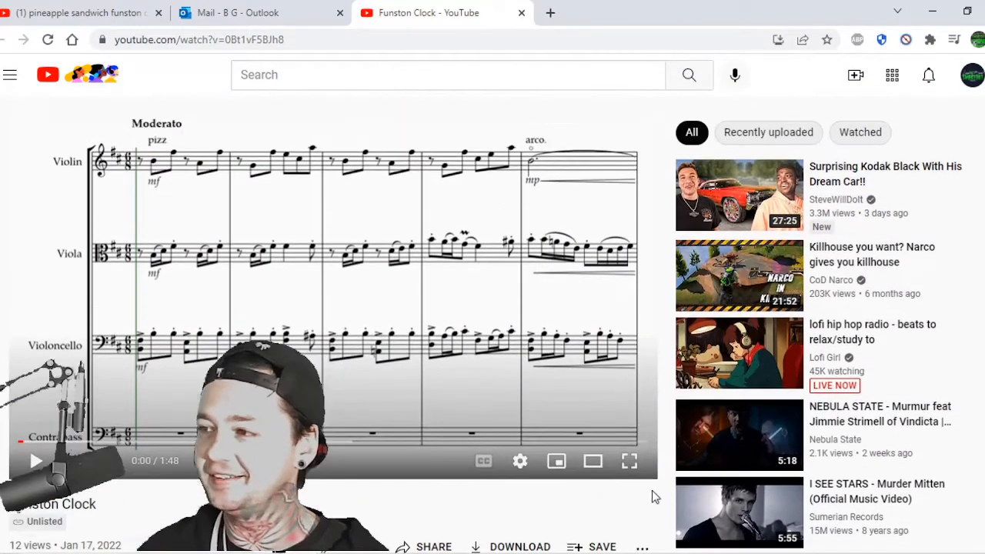
Play the Funston Clock video and follow the scrolling score to bar 48.
{"action": "left_click", "coordinate": [627, 461]}
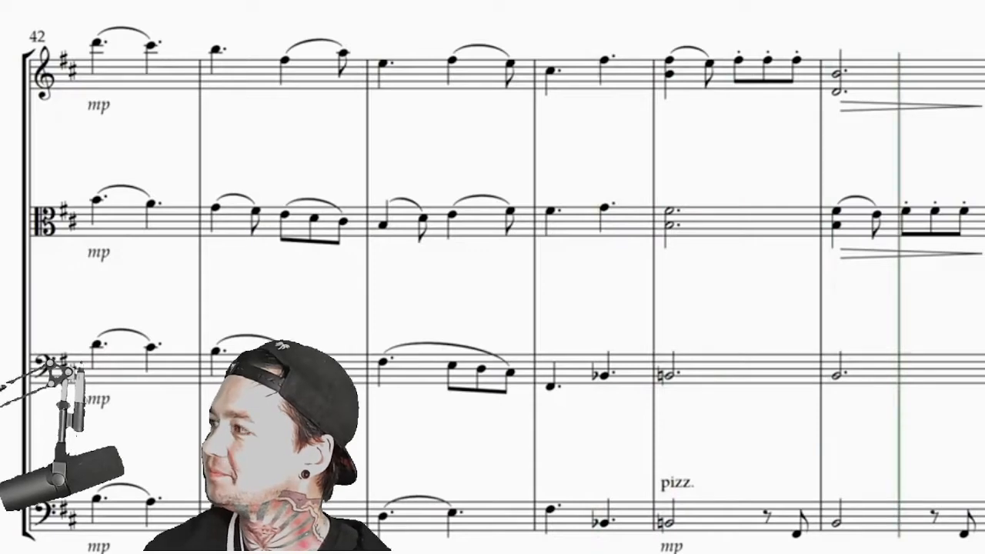
{"action": "scroll", "scroll_direction": "down", "scroll_amount": 3}
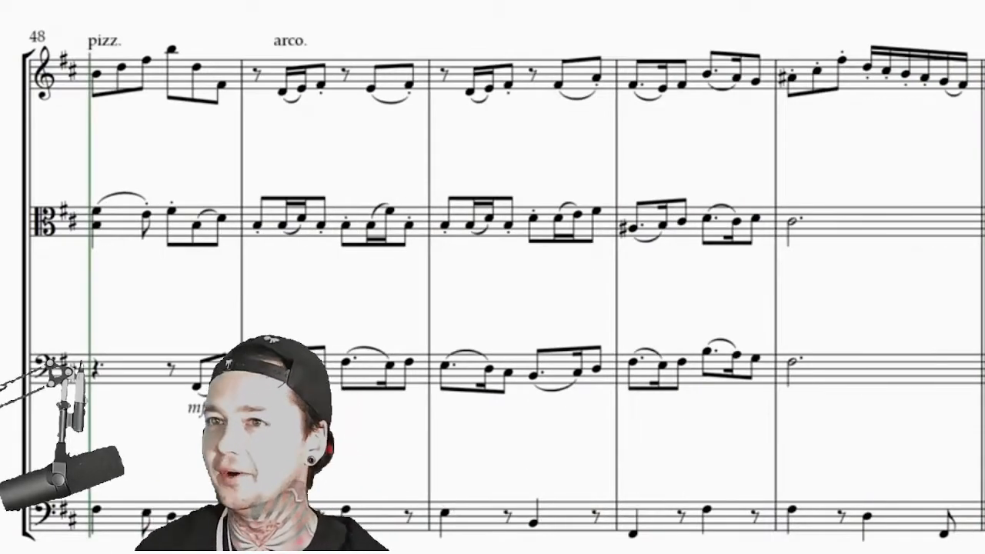